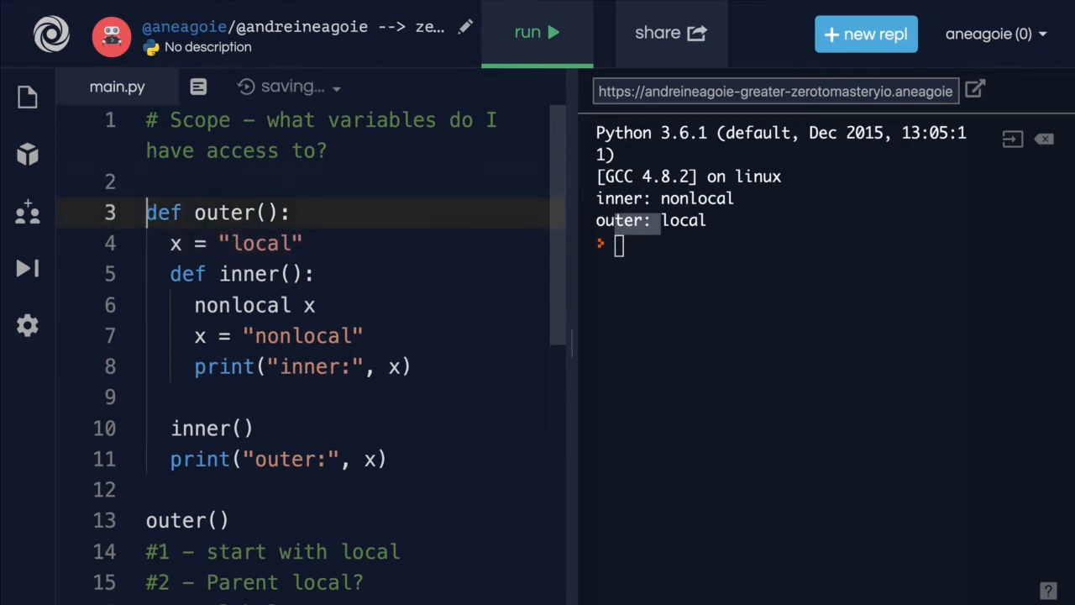
# - Scroll to inner() and highlight every use of x to locate the nonlocal x line
pyautogui.click(151, 181)
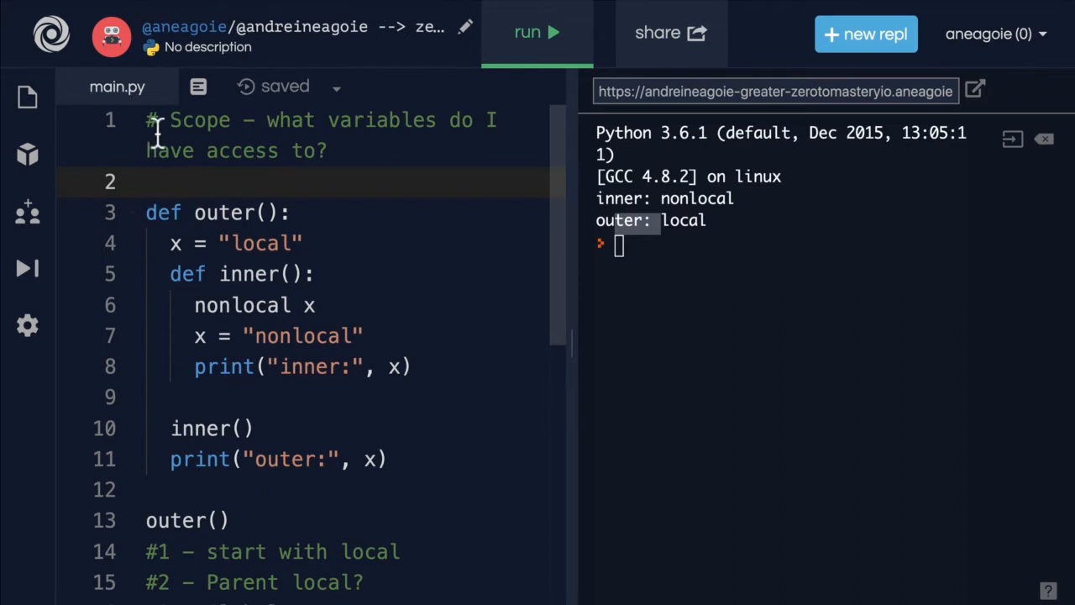
pyautogui.moveTo(151, 183)
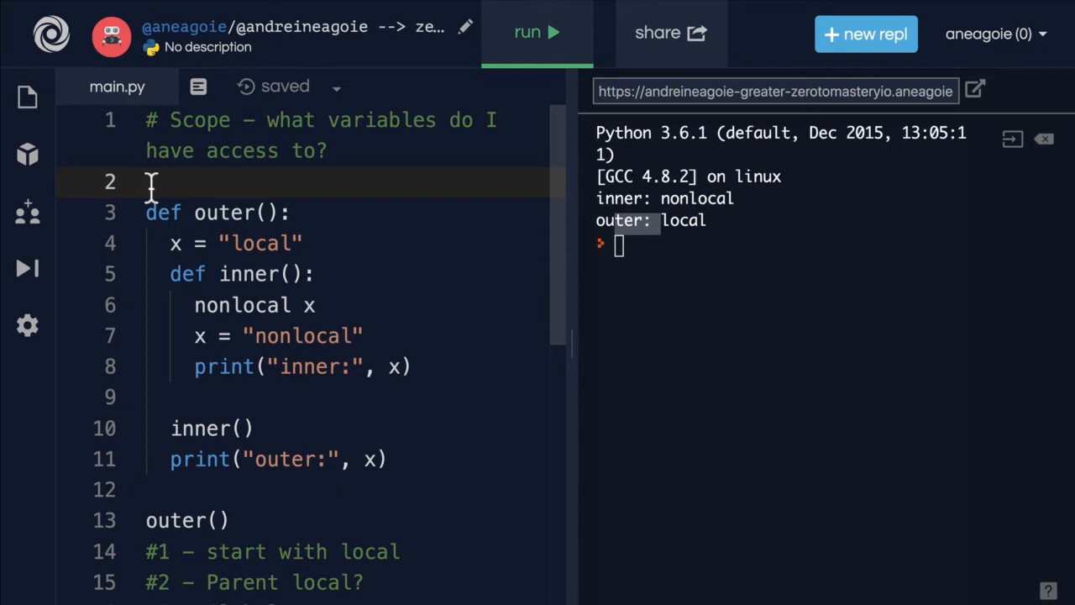
pyautogui.moveTo(284, 386)
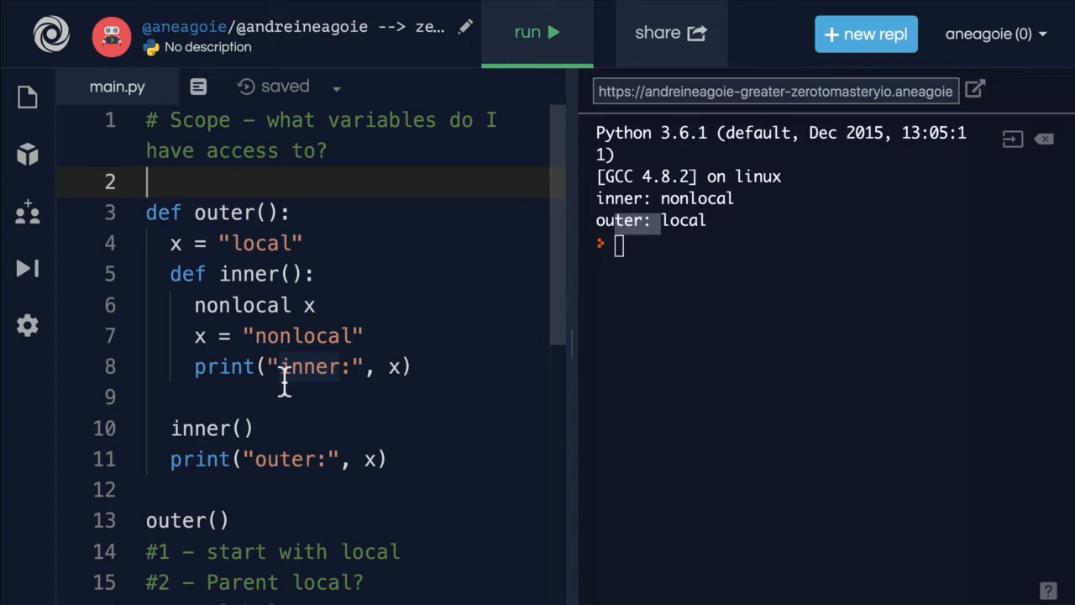
pyautogui.moveTo(258, 305)
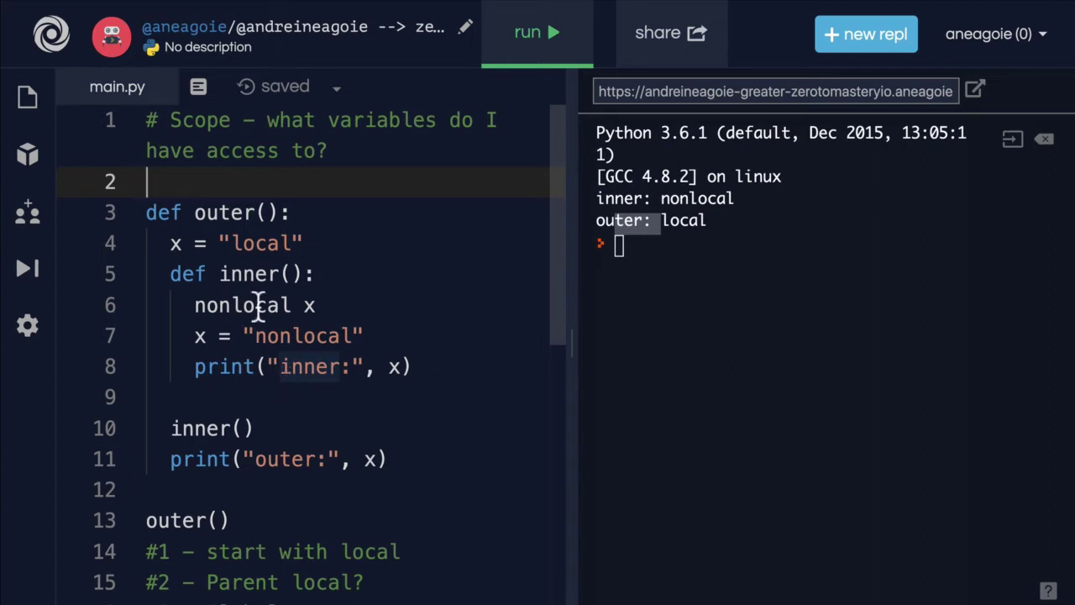
pyautogui.scroll(-3)
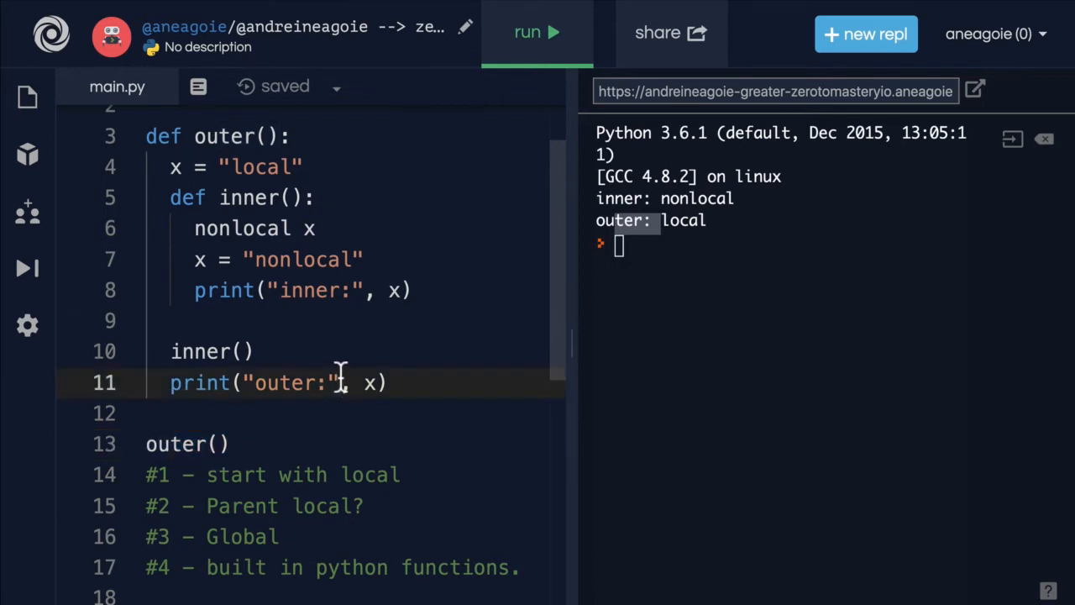
pyautogui.scroll(-3)
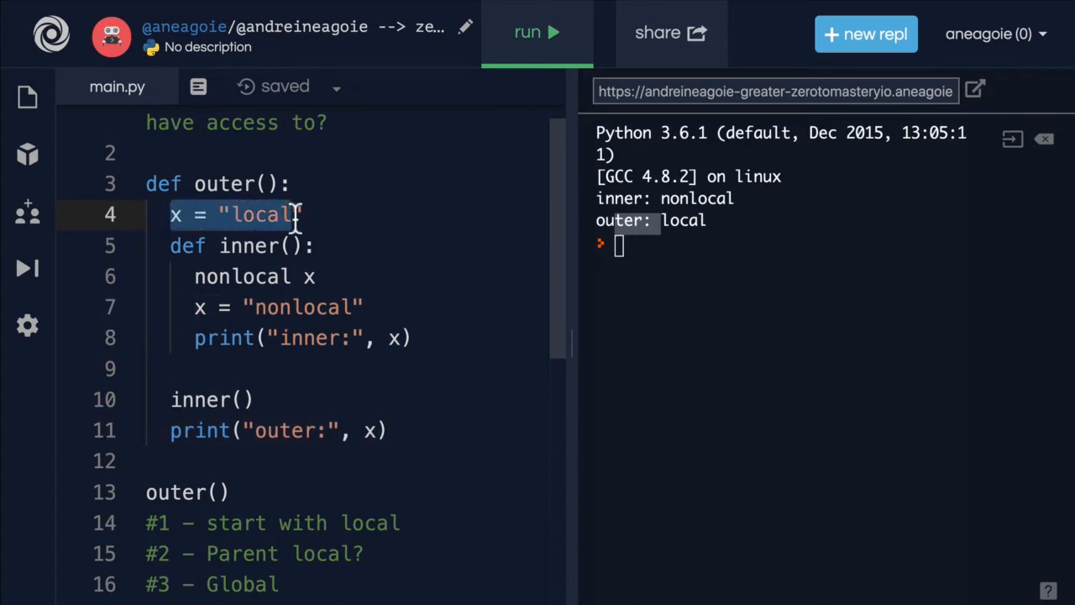
pyautogui.click(181, 214)
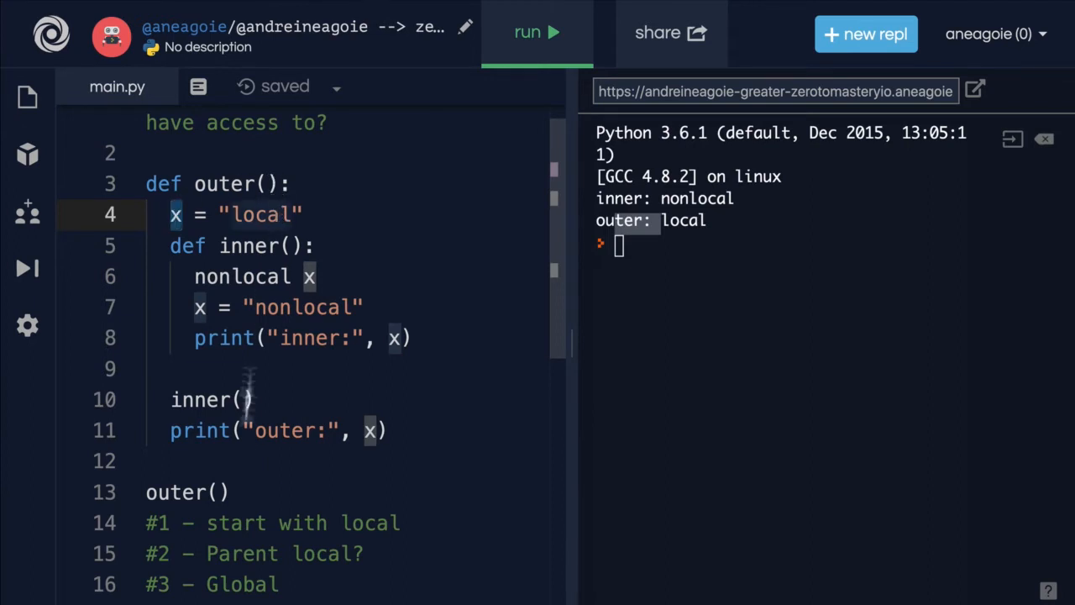
pyautogui.doubleClick(186, 492)
pyautogui.write('# ')
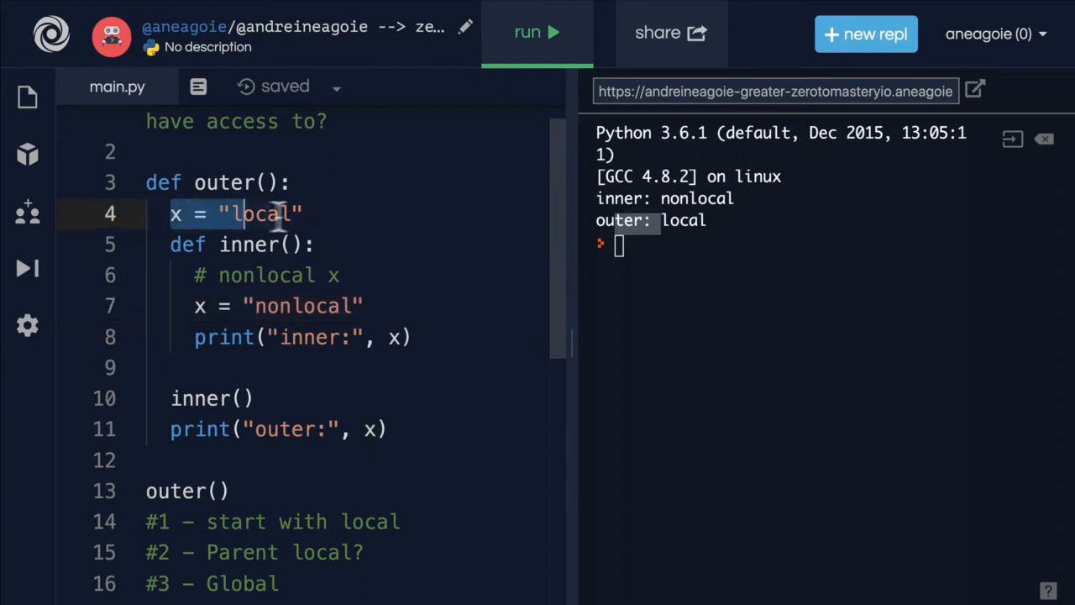
# - Select the x = "nonlocal" assignment line inside inner()
pyautogui.click(199, 305)
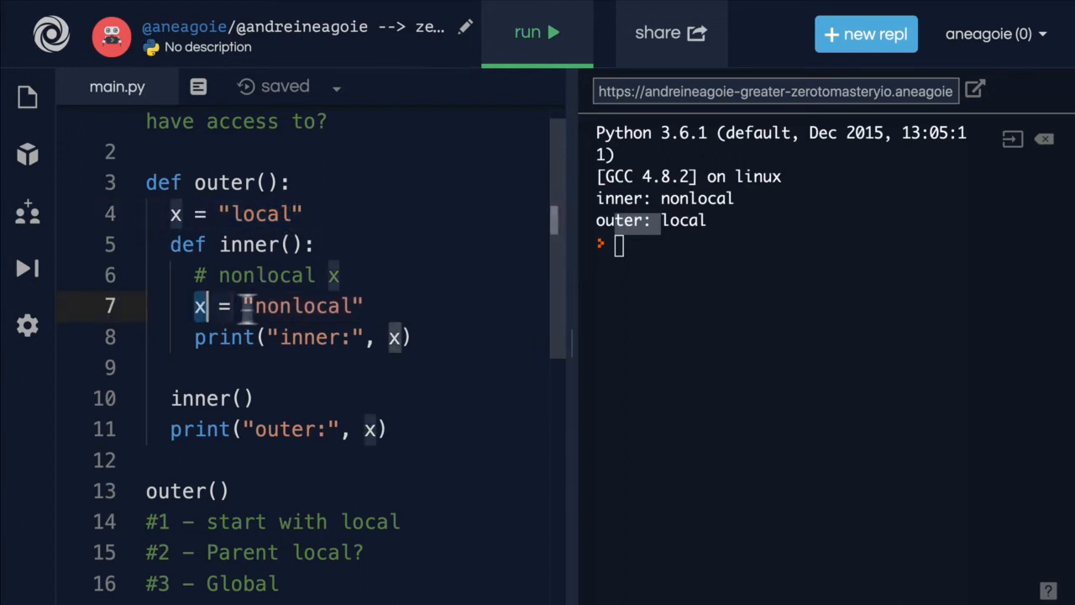
pyautogui.doubleClick(298, 305)
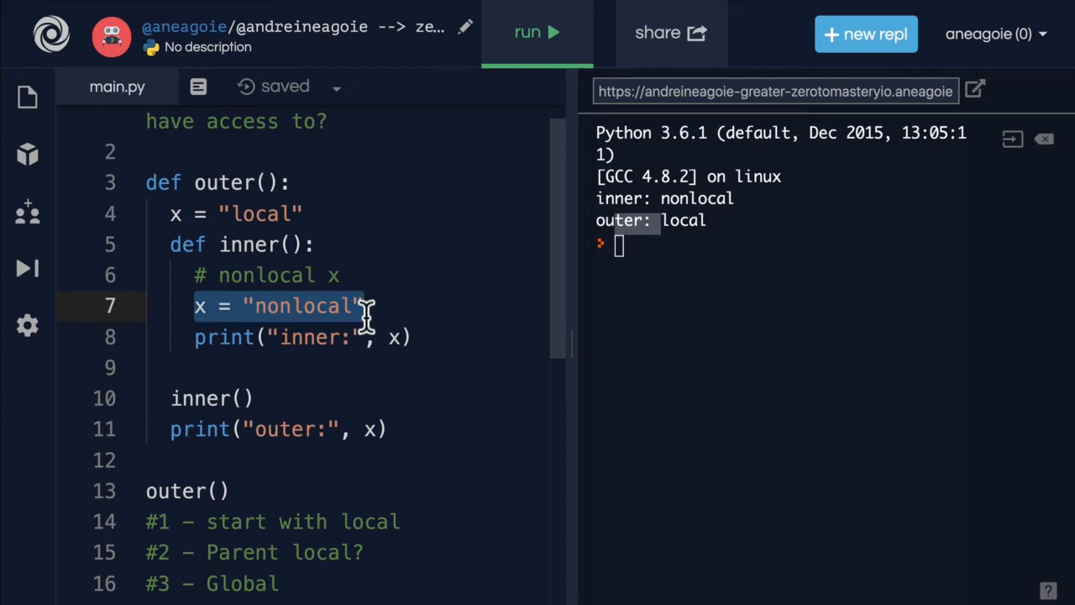
pyautogui.moveTo(242, 213)
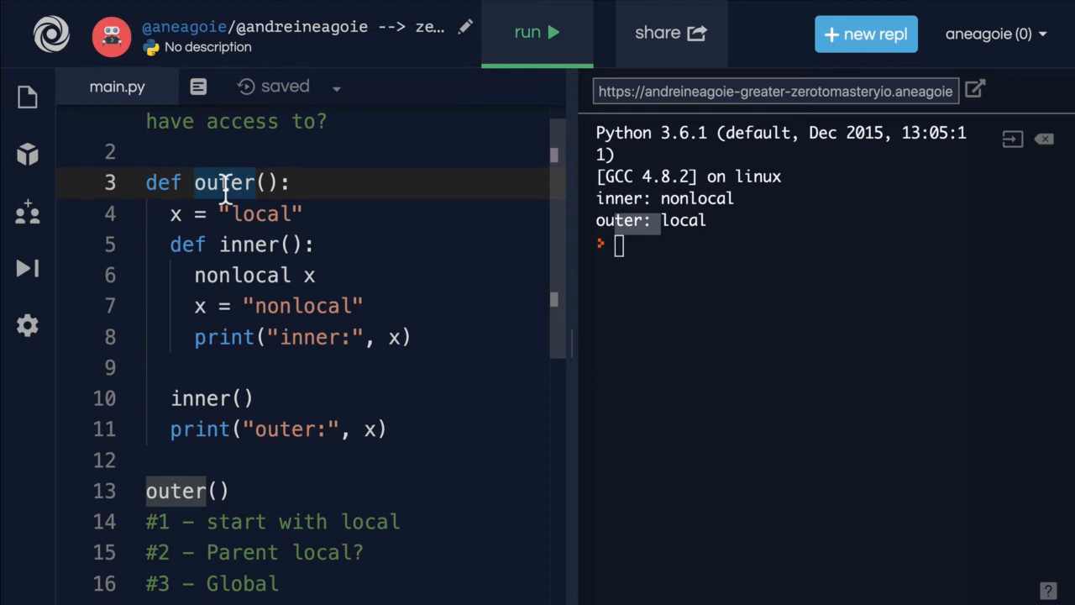
pyautogui.doubleClick(224, 182)
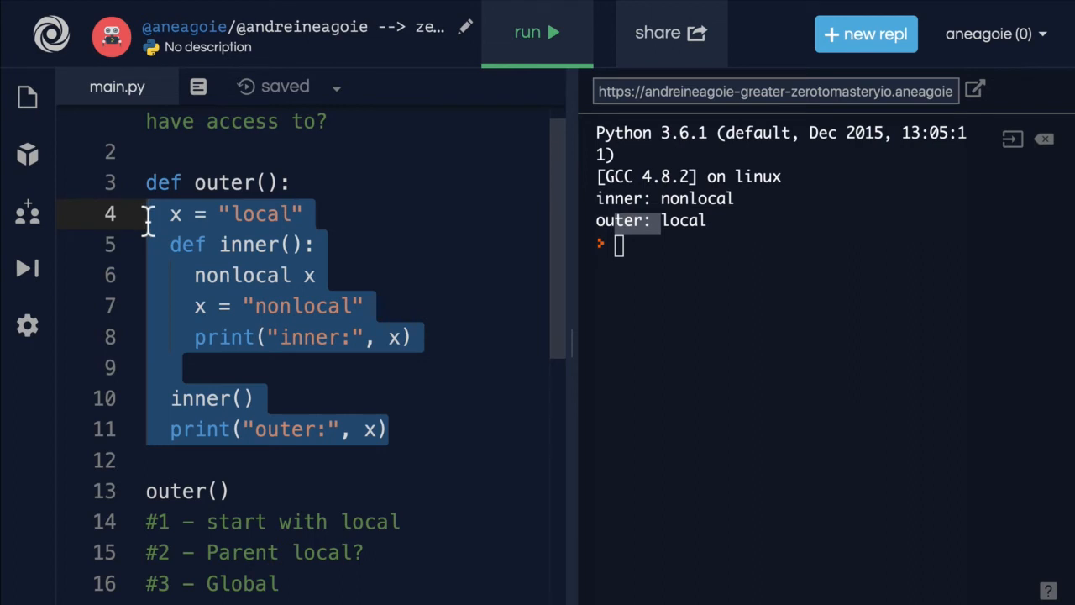
pyautogui.moveTo(376, 195)
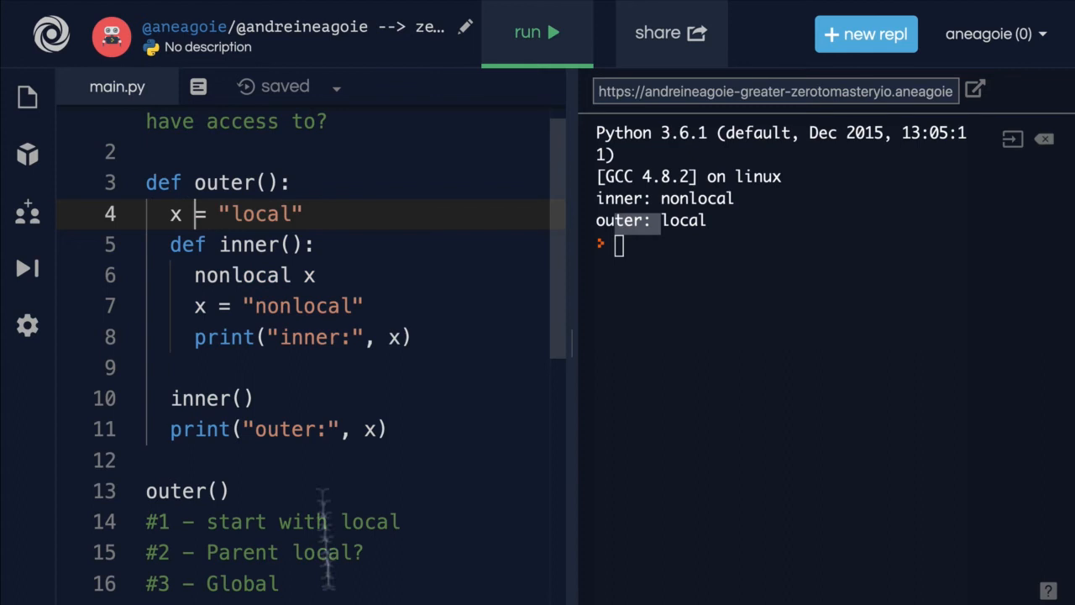
pyautogui.moveTo(192, 191)
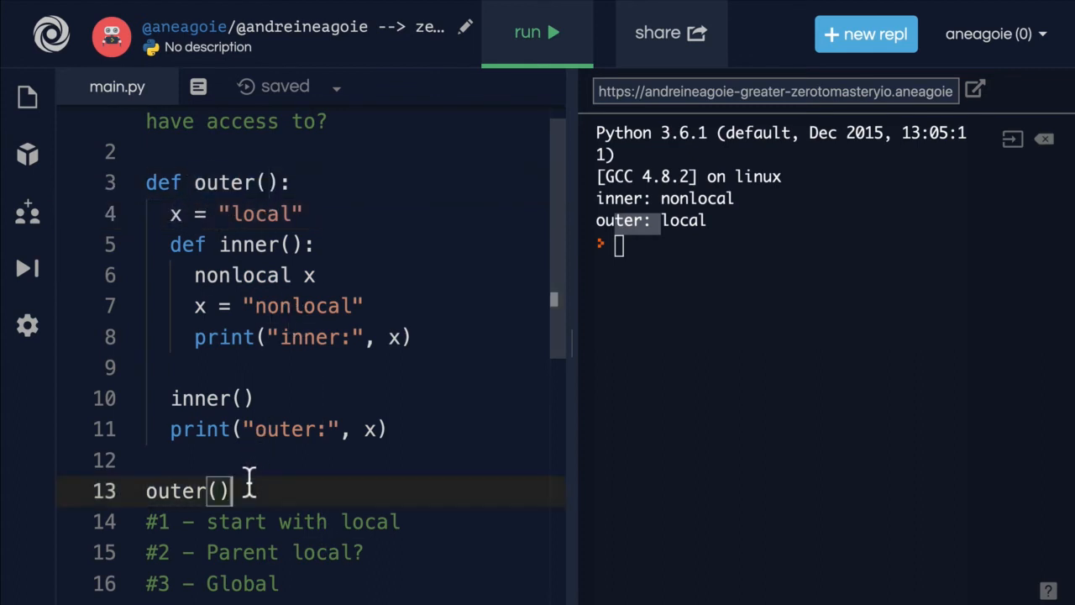
# - Type print(x) on the line after the outer() call
pyautogui.write('print(x')
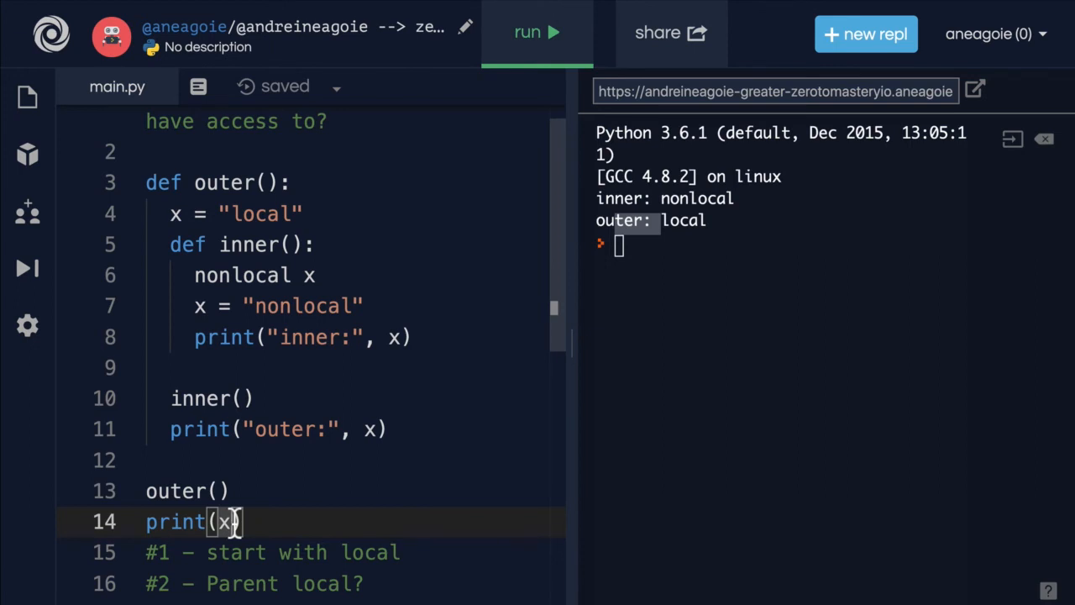
pyautogui.moveTo(187, 183)
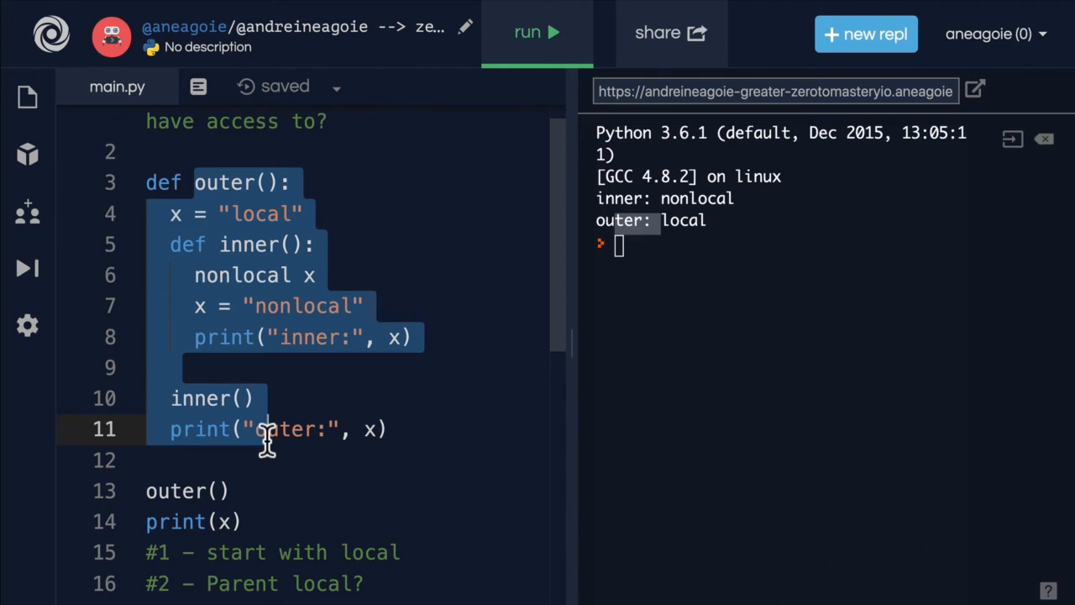
pyautogui.click(354, 429)
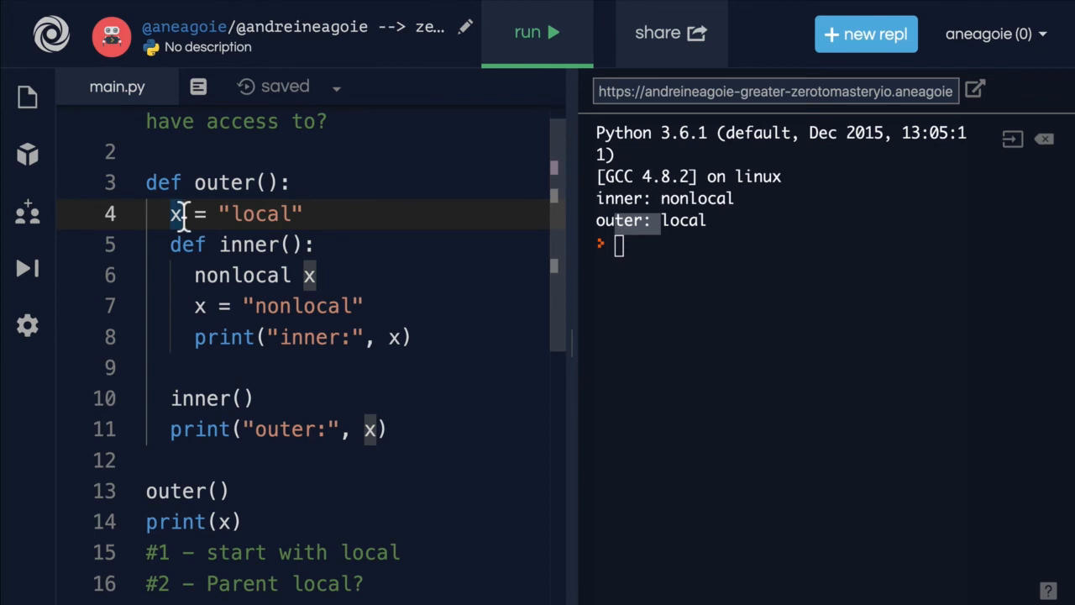
pyautogui.moveTo(201, 213)
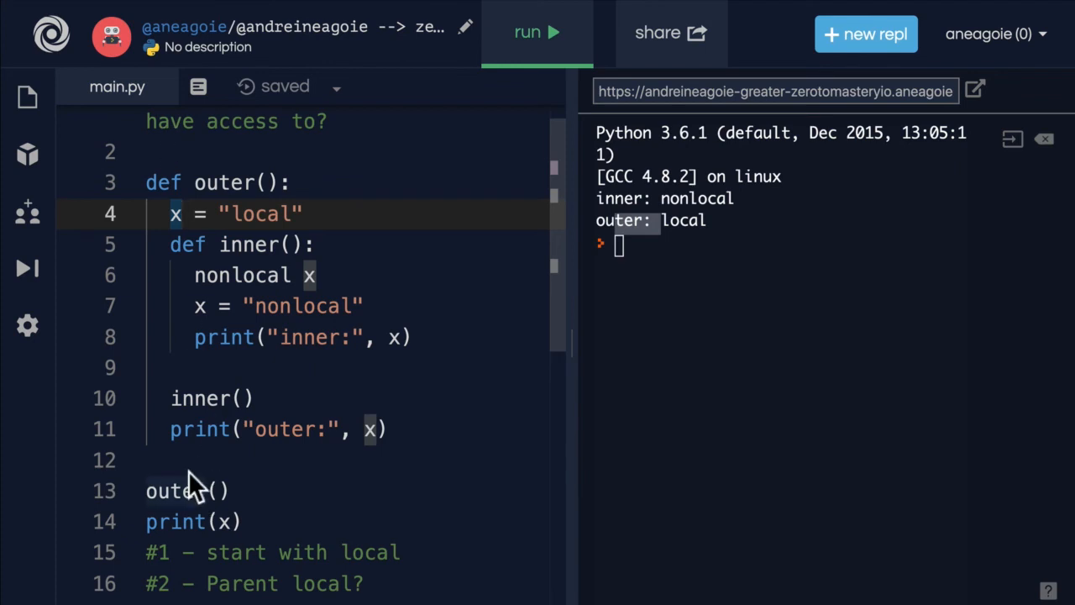
pyautogui.moveTo(311, 117)
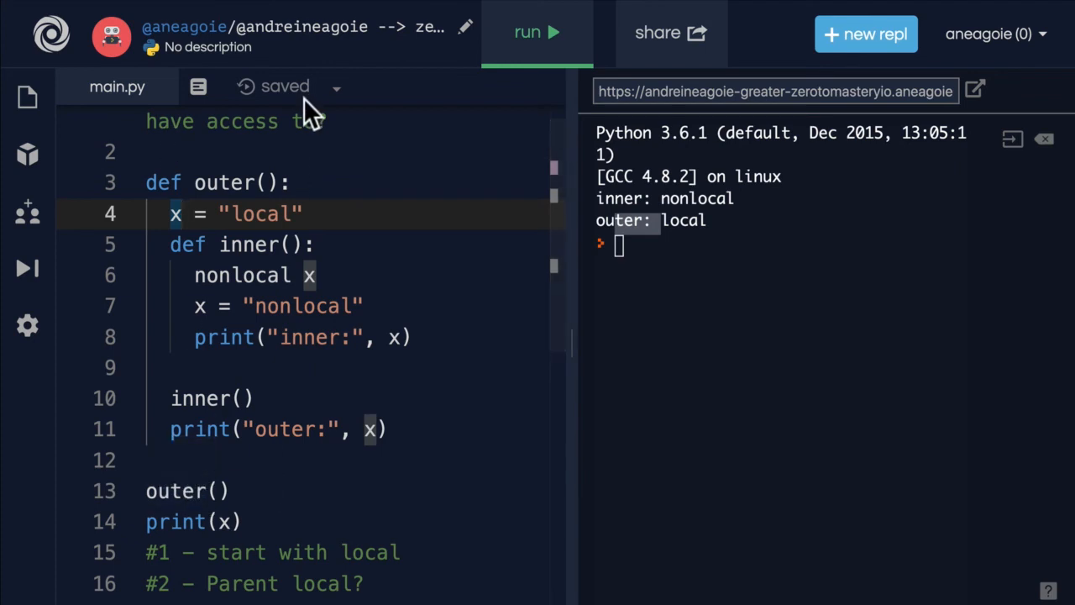
pyautogui.moveTo(263, 500)
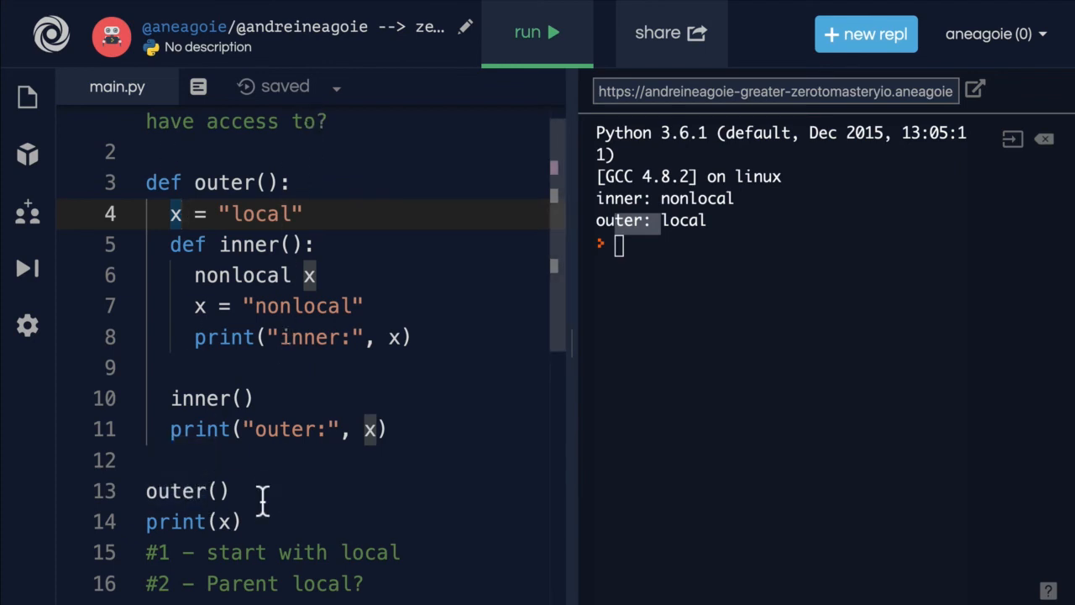
pyautogui.moveTo(367, 245)
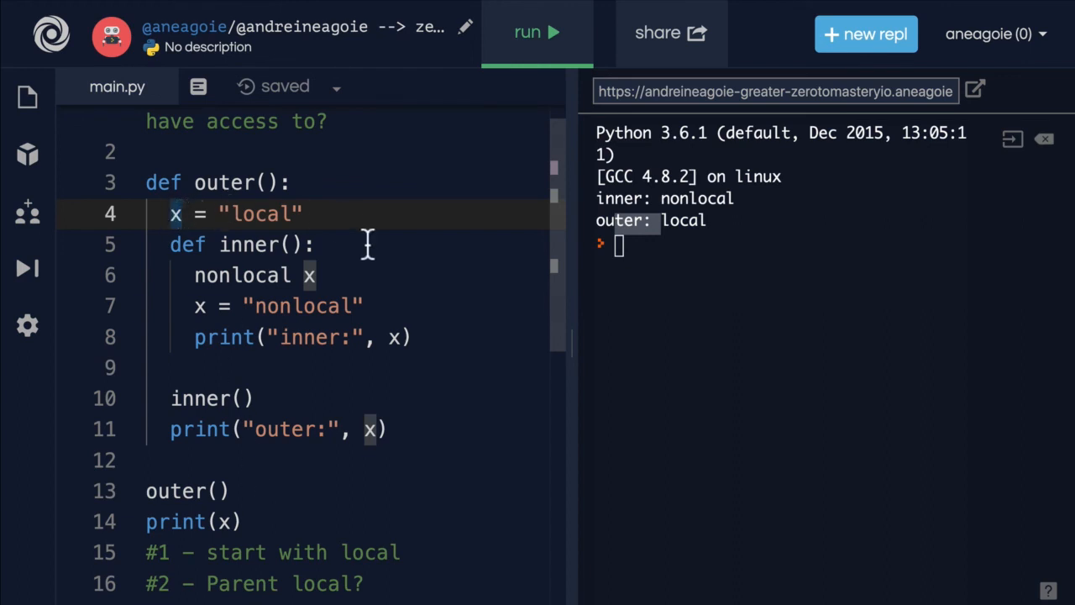